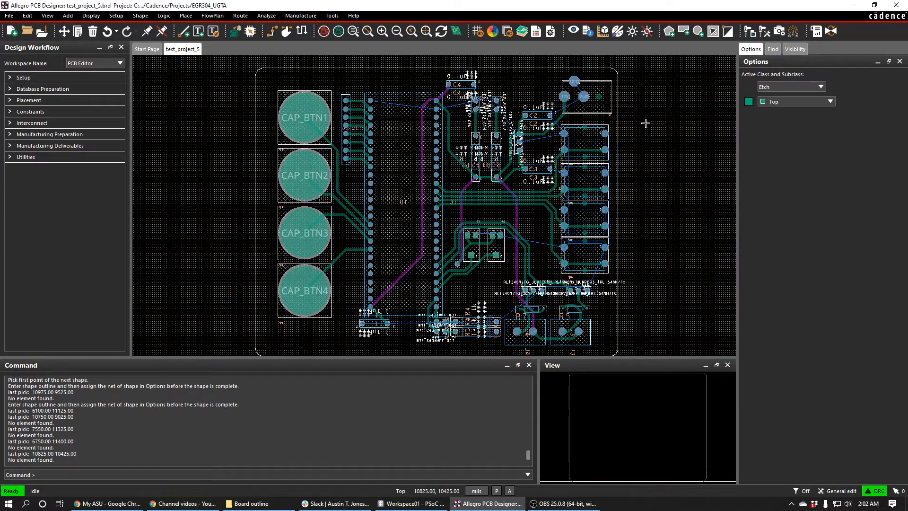
pyautogui.moveTo(574, 69)
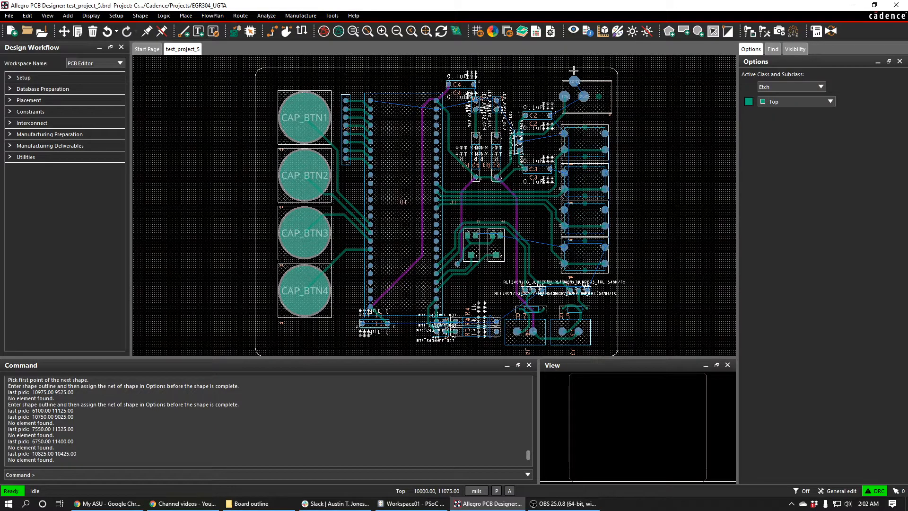
pyautogui.moveTo(263, 69)
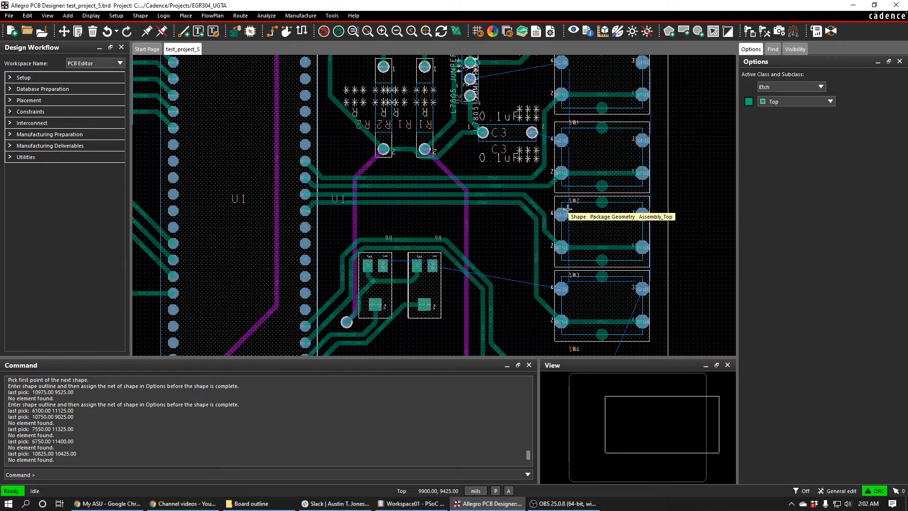
pyautogui.moveTo(643, 289)
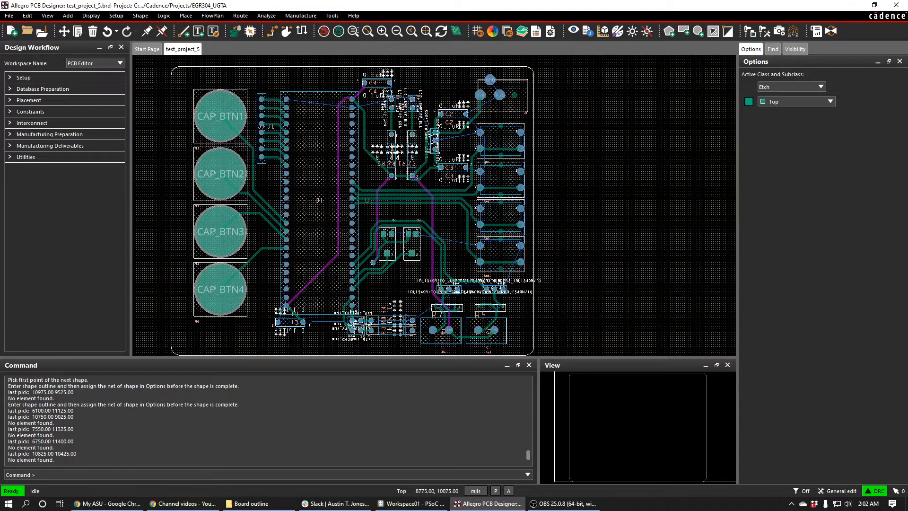
pyautogui.moveTo(331, 81)
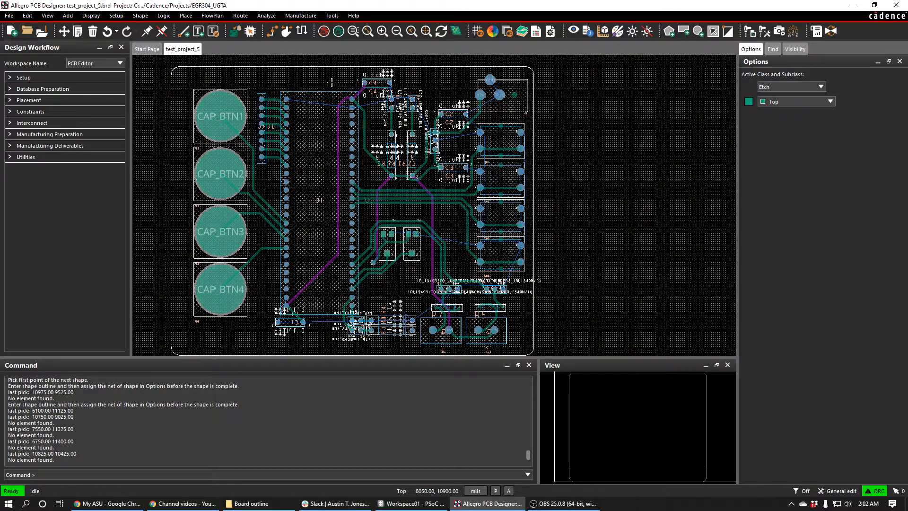
pyautogui.moveTo(656, 68)
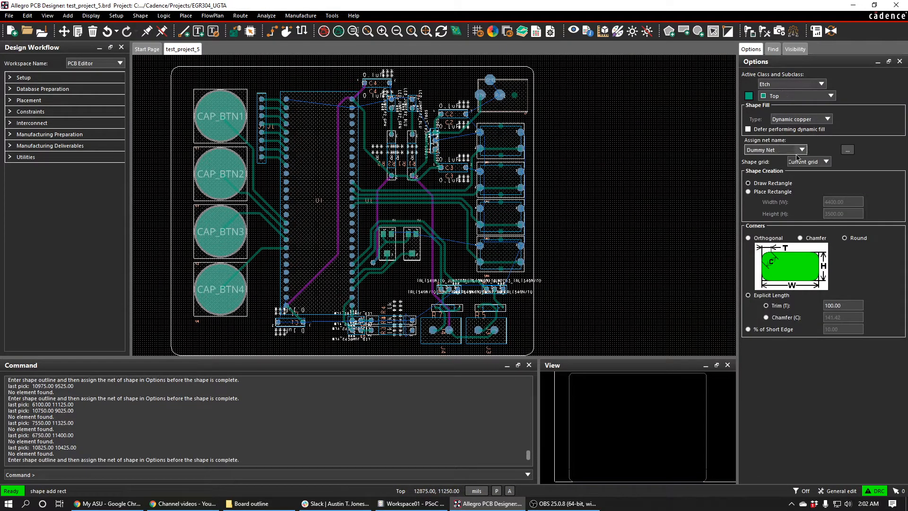
# Assign the Gnd net to the new top-layer dynamic copper rectangle
pyautogui.click(848, 149)
pyautogui.write('Gnd')
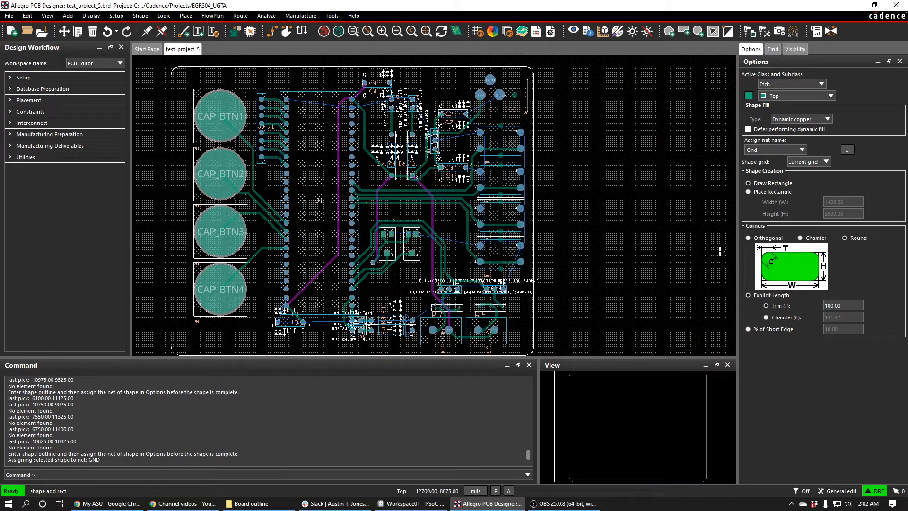
pyautogui.moveTo(162, 133)
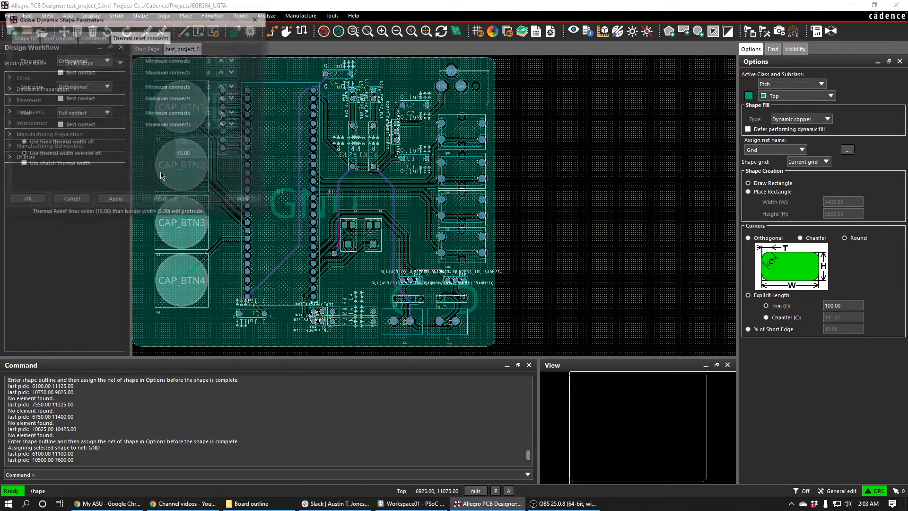
# Review the Clearances tab of Global Dynamic Shape Parameters, then close it unchanged
pyautogui.click(93, 37)
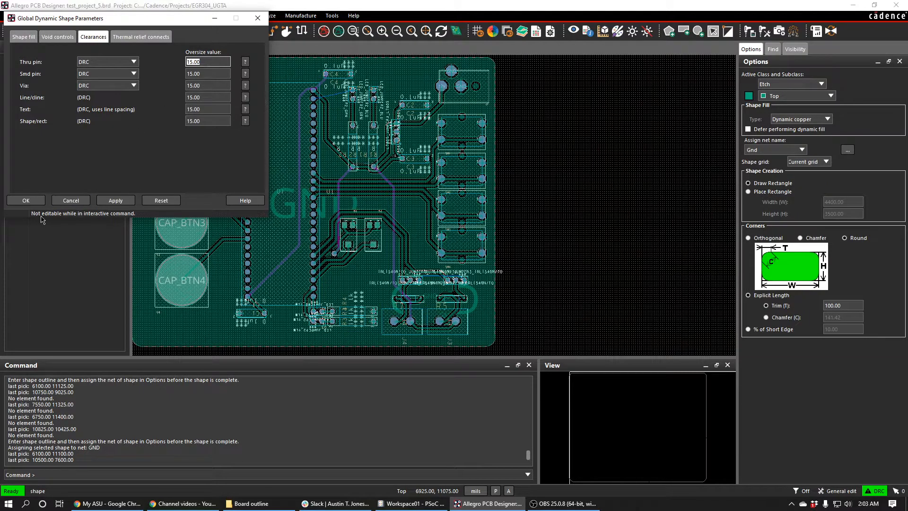
pyautogui.click(115, 200)
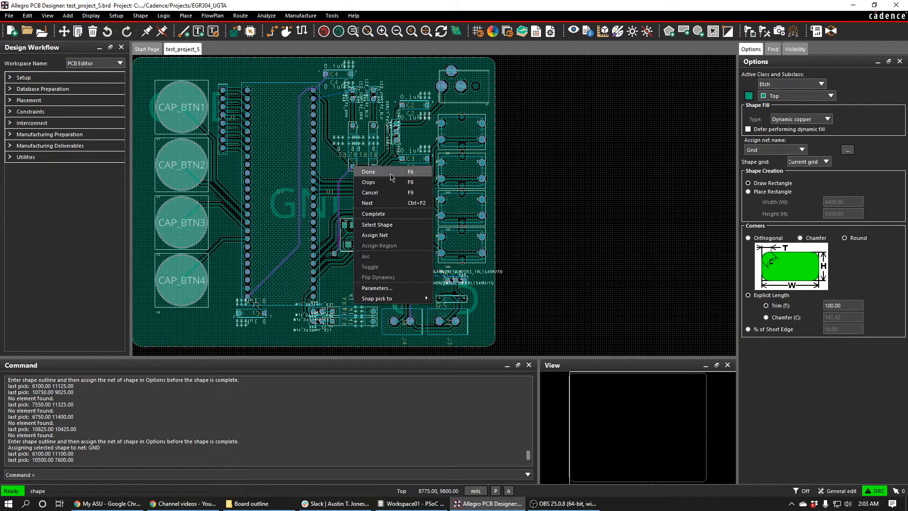
# End the shape command and apply 15.00 clearance and thermal width oversize
pyautogui.click(368, 171)
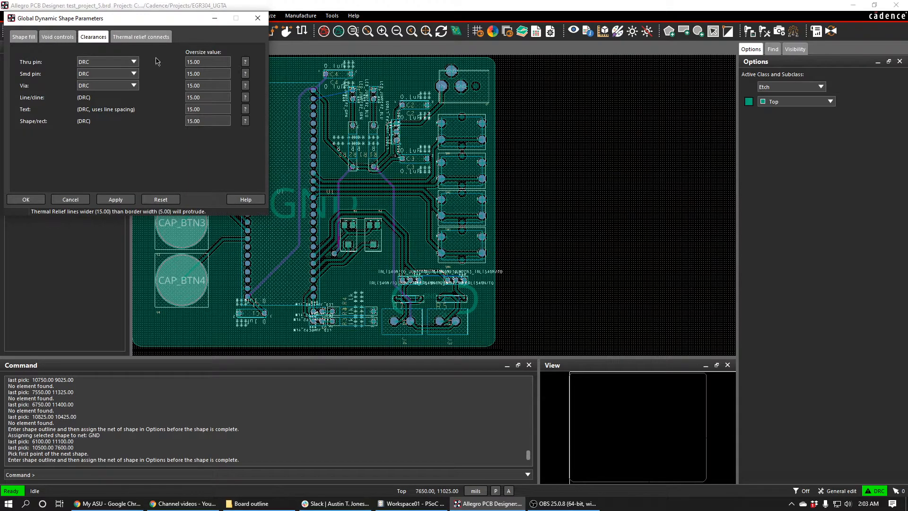
pyautogui.click(141, 37)
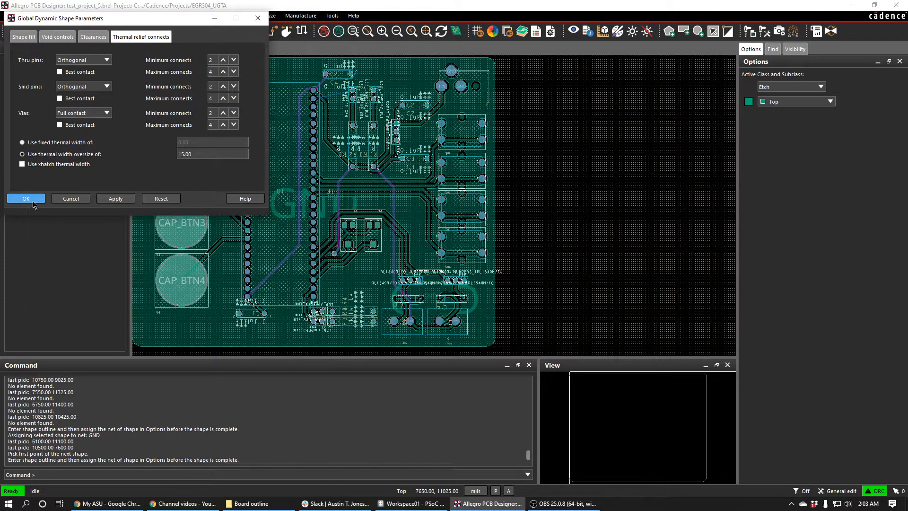
pyautogui.click(26, 198)
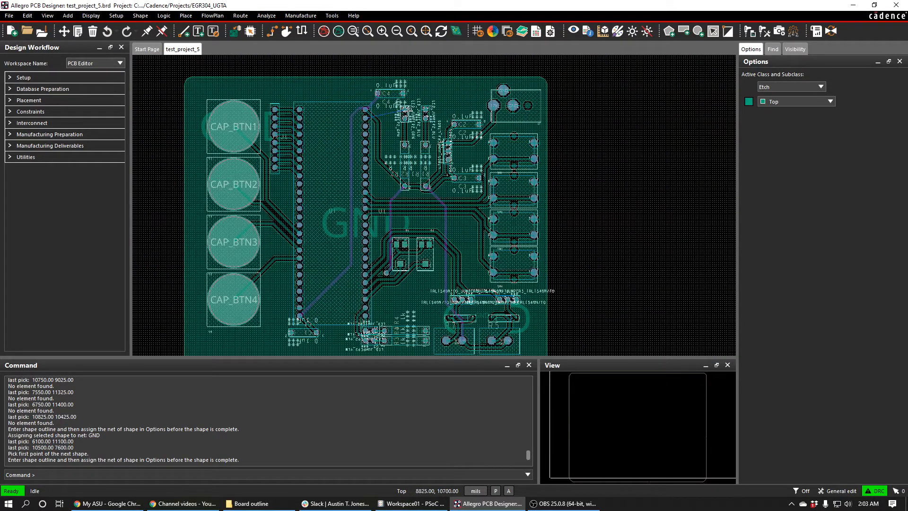
pyautogui.moveTo(365, 116)
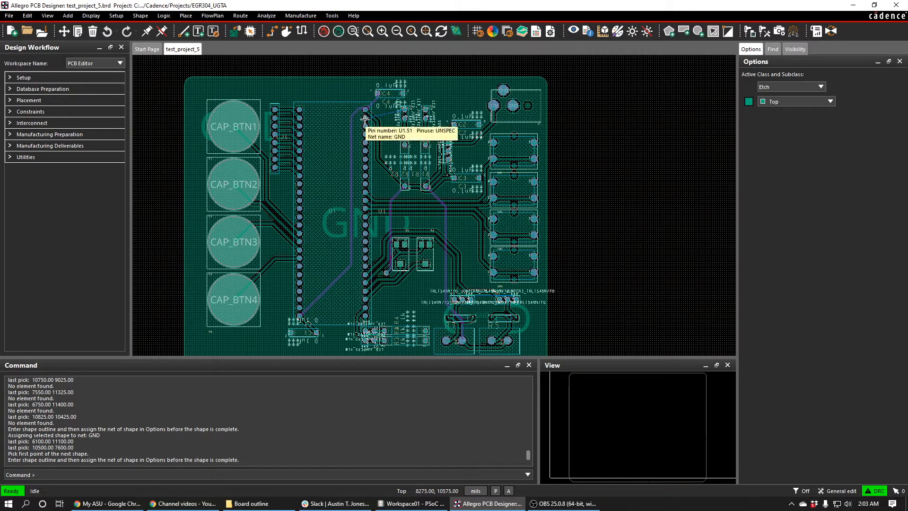
pyautogui.moveTo(495, 297)
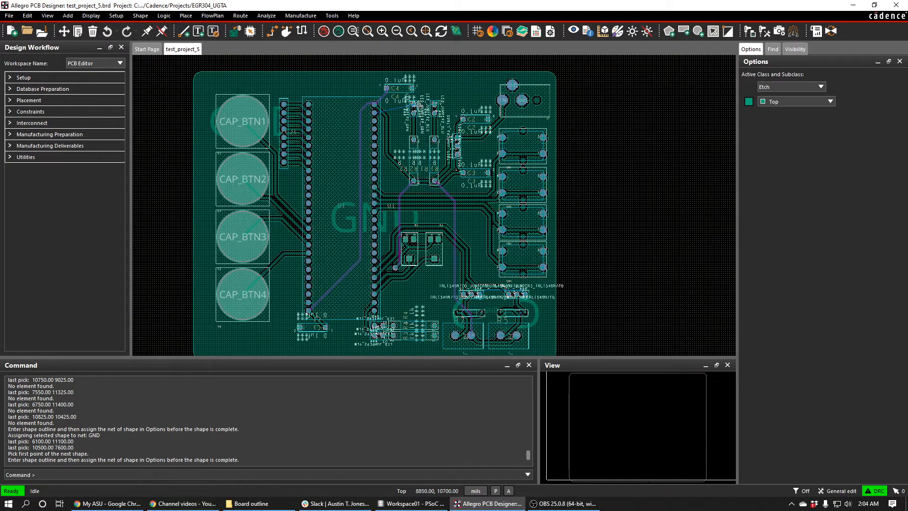
pyautogui.moveTo(535, 155)
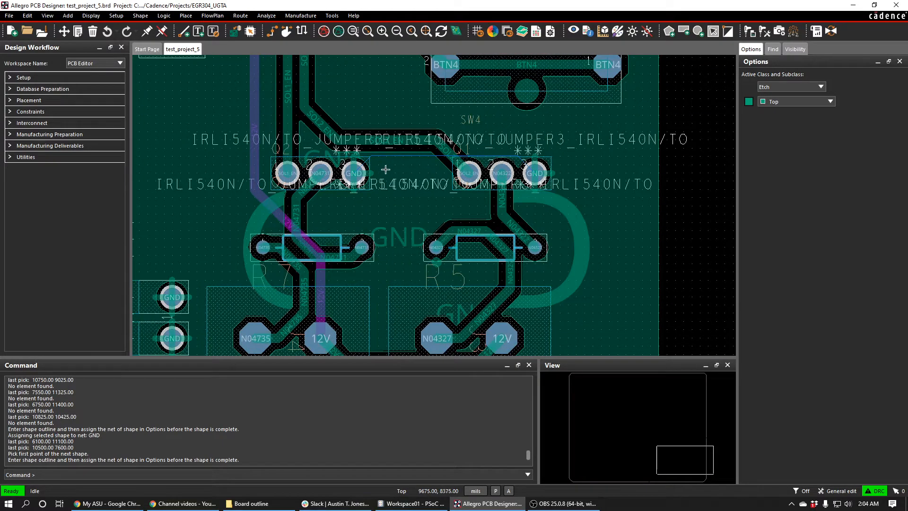
pyautogui.moveTo(435, 173)
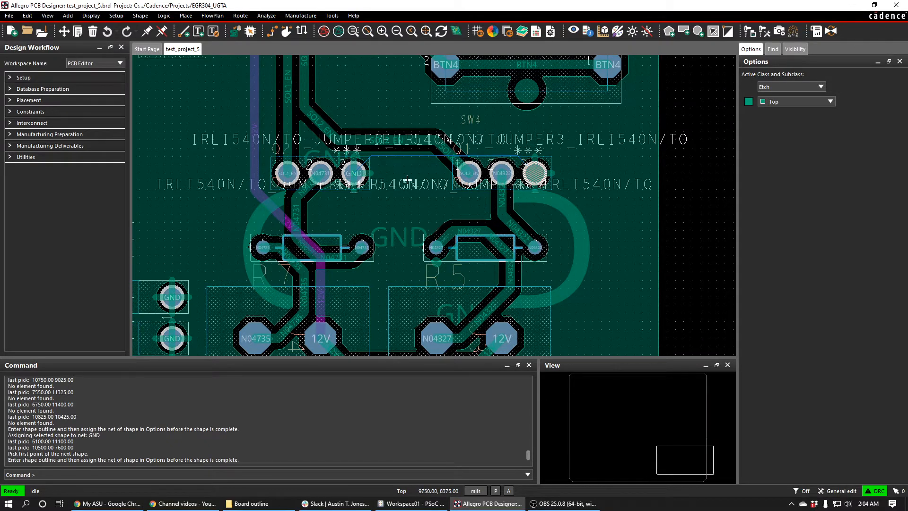
pyautogui.moveTo(548, 156)
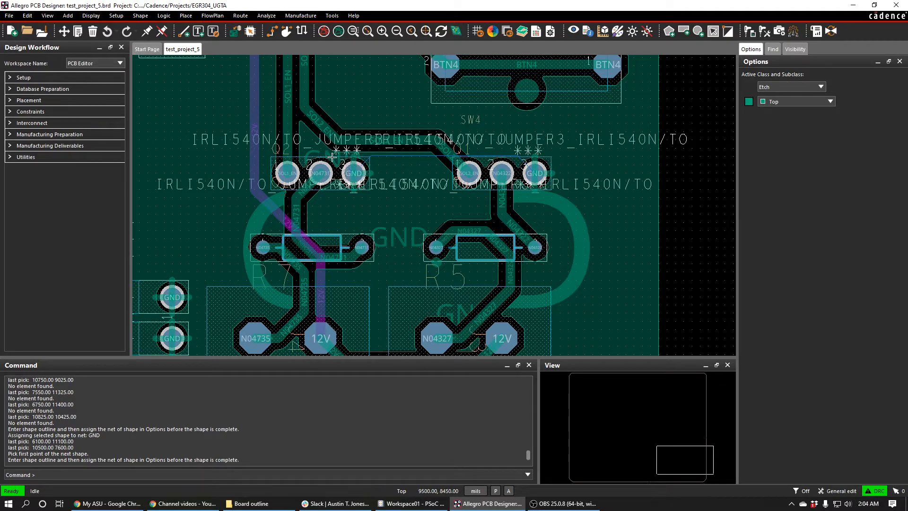
pyautogui.moveTo(397, 199)
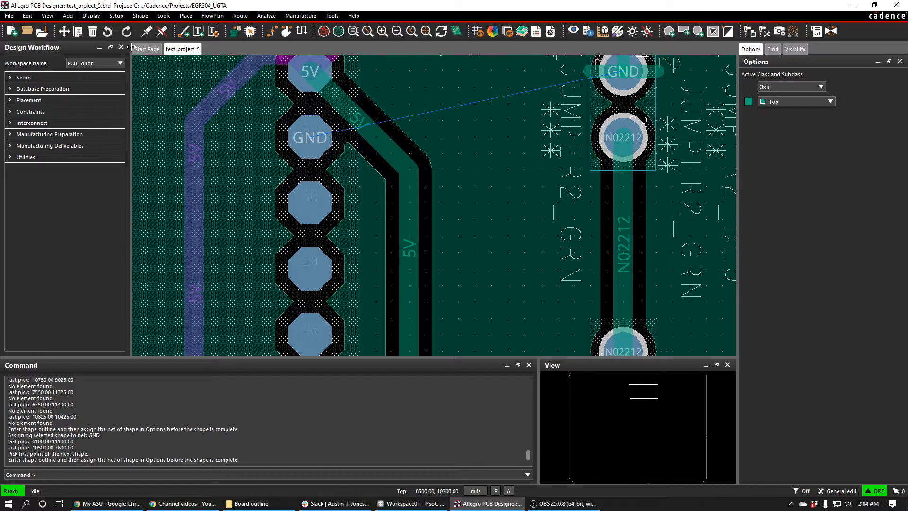
pyautogui.click(312, 137)
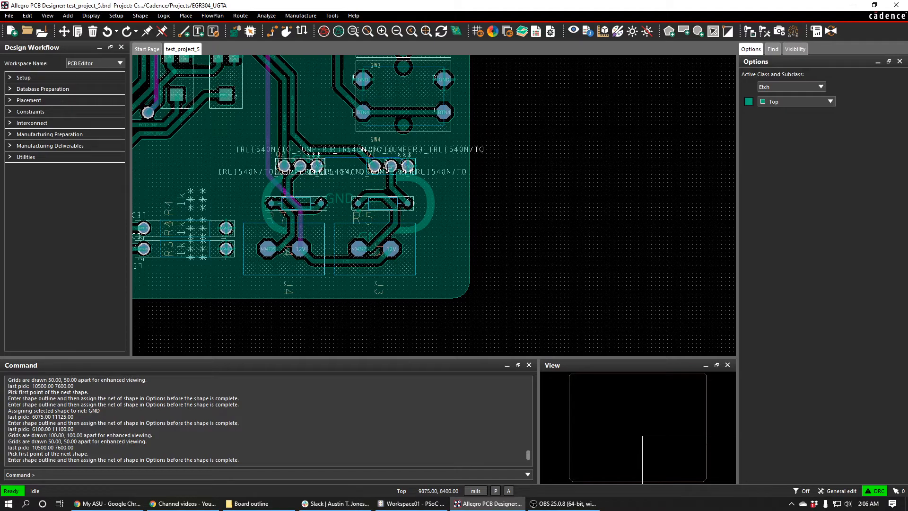
pyautogui.moveTo(315, 166)
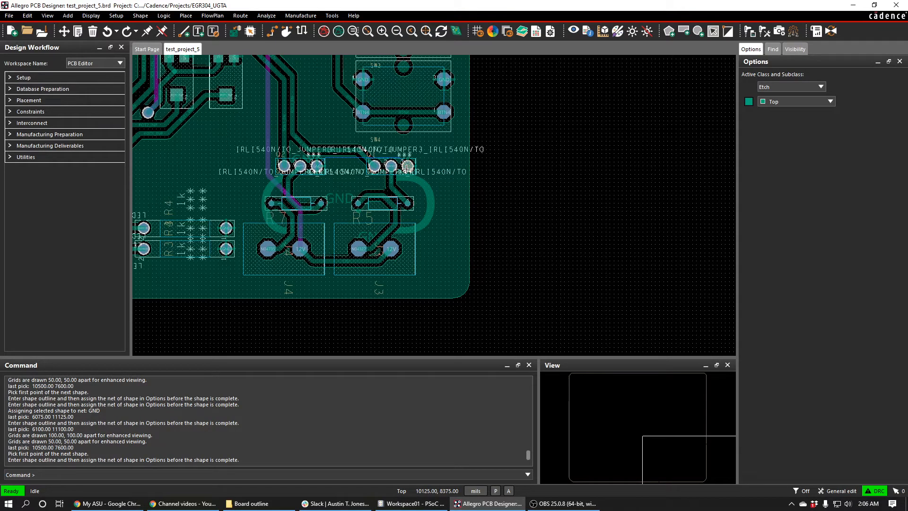
pyautogui.moveTo(408, 197)
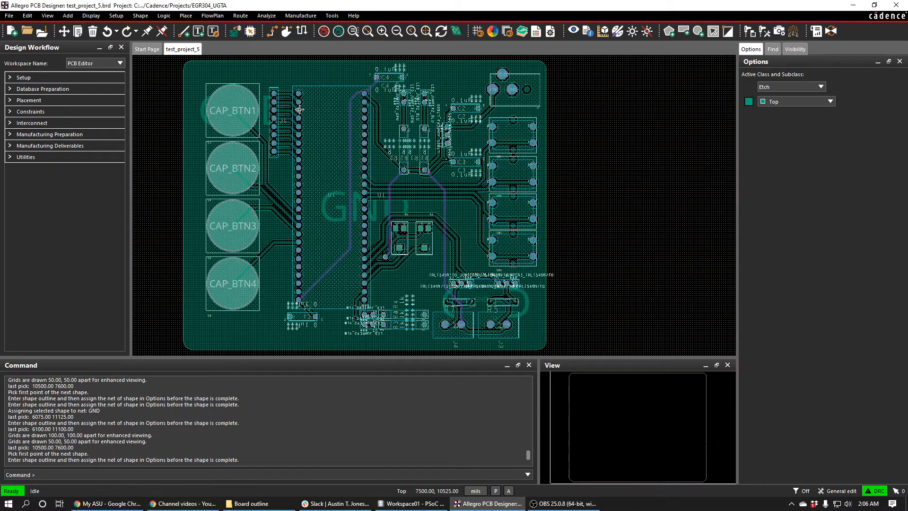
# Start a bottom-layer copper rectangle and select the Gnd net for it
pyautogui.click(681, 31)
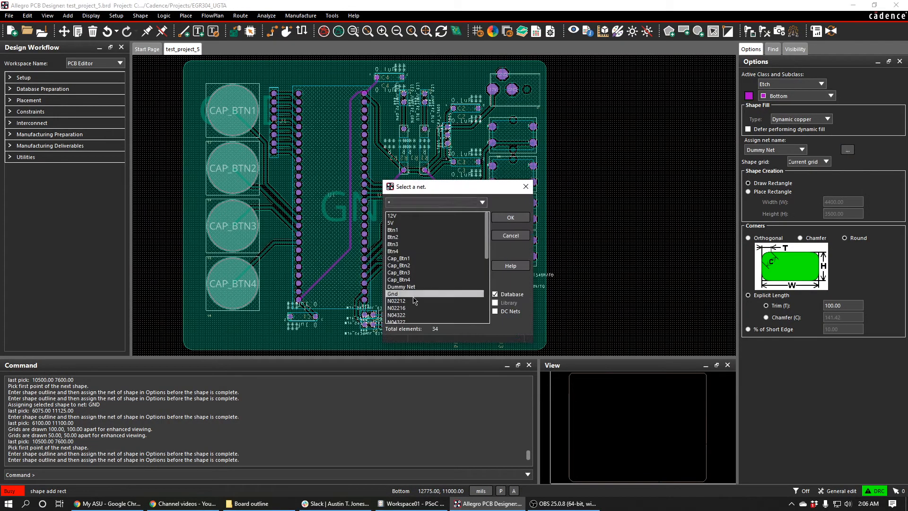
pyautogui.click(511, 217)
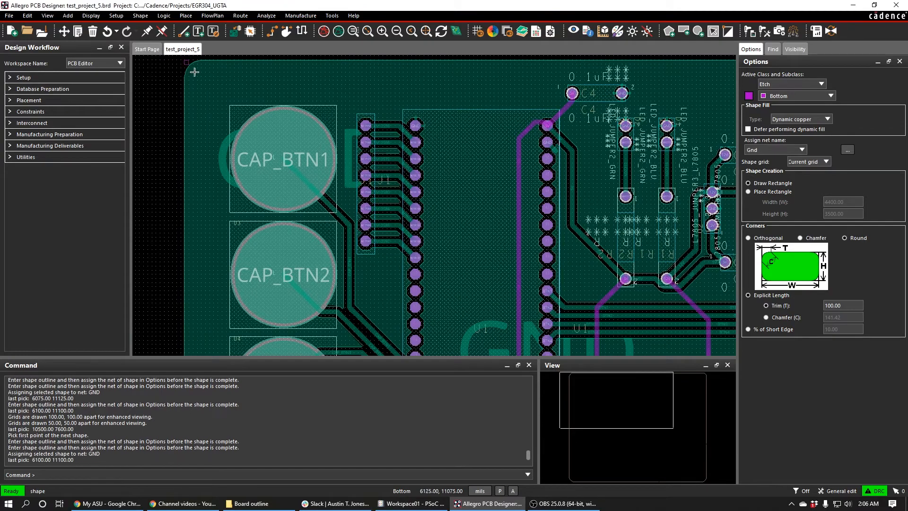